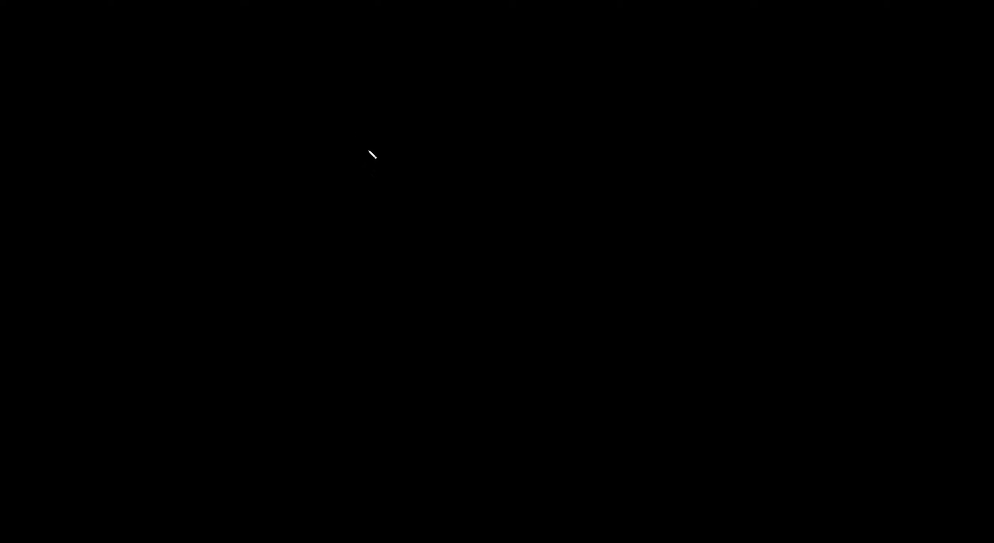
pyautogui.moveTo(372, 158)
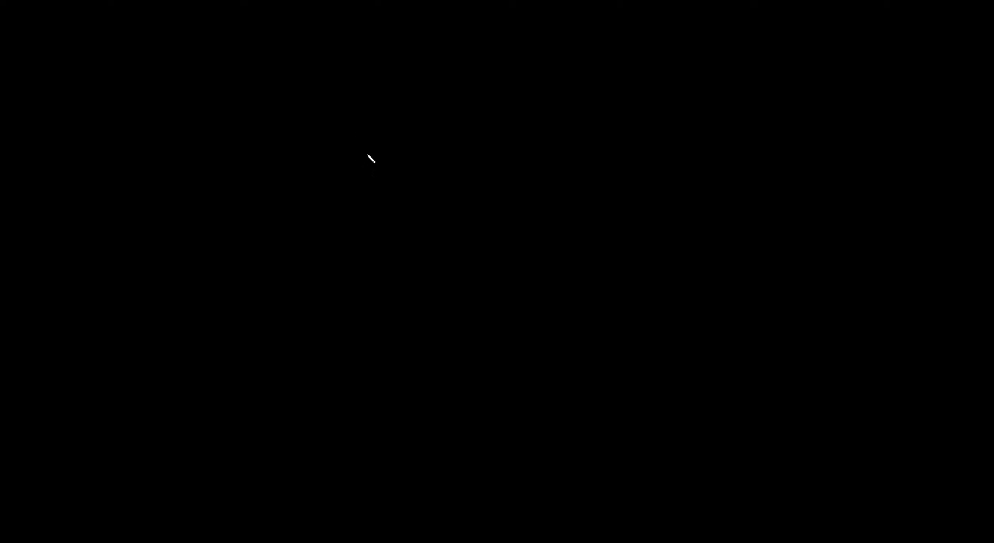
pyautogui.moveTo(357, 149)
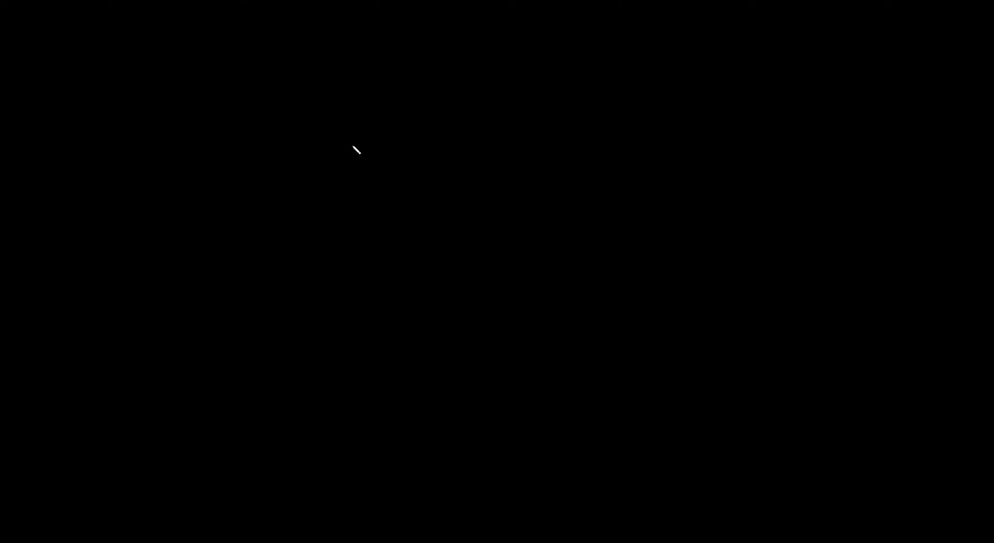
pyautogui.moveTo(365, 75)
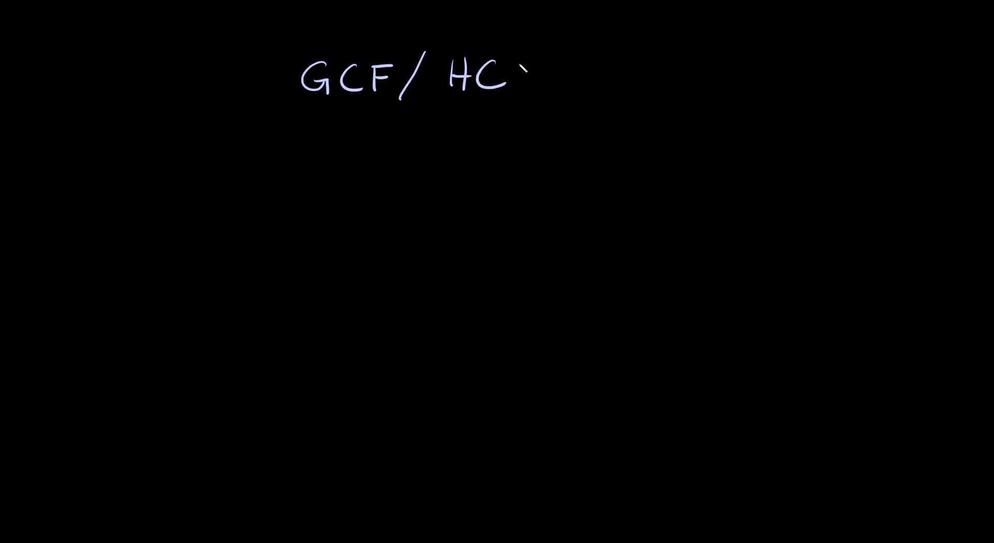
# Handwrite the heading 'GCF/ HCF' at the top of the board
pyautogui.write('F')
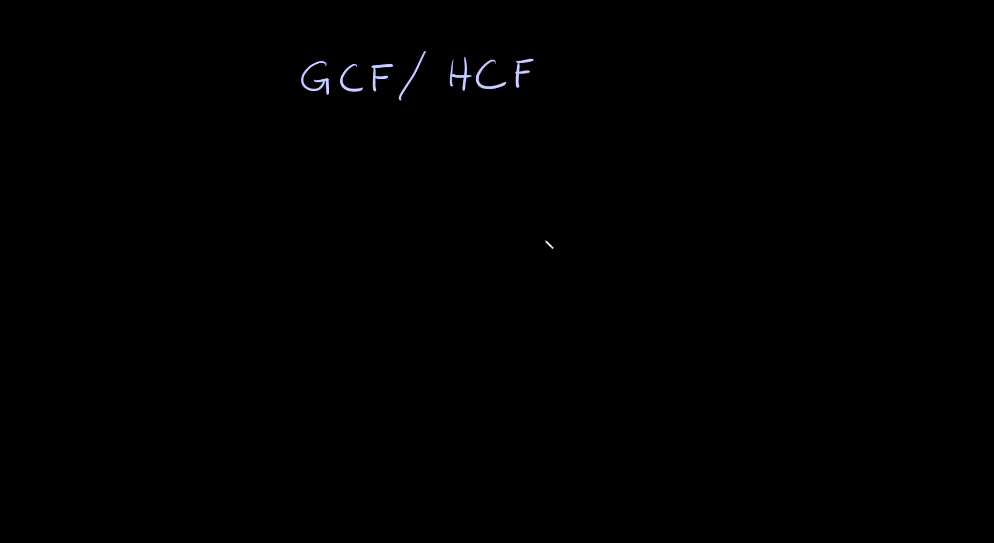
pyautogui.moveTo(204, 241)
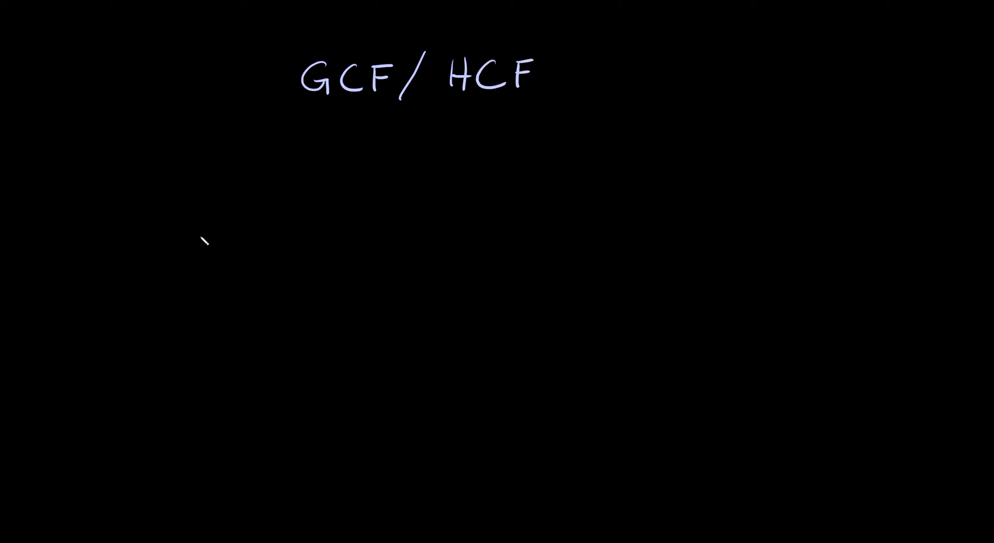
pyautogui.moveTo(80, 200)
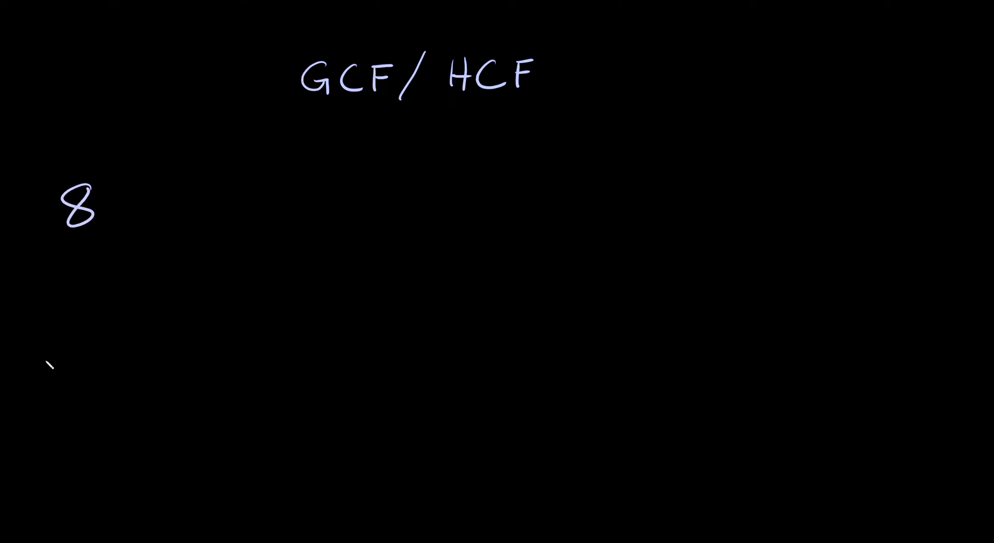
# Write the labels 8: and 12:, the pairs 1×8 and 2×4, and start 8's factors 1, 2
pyautogui.write('12:')
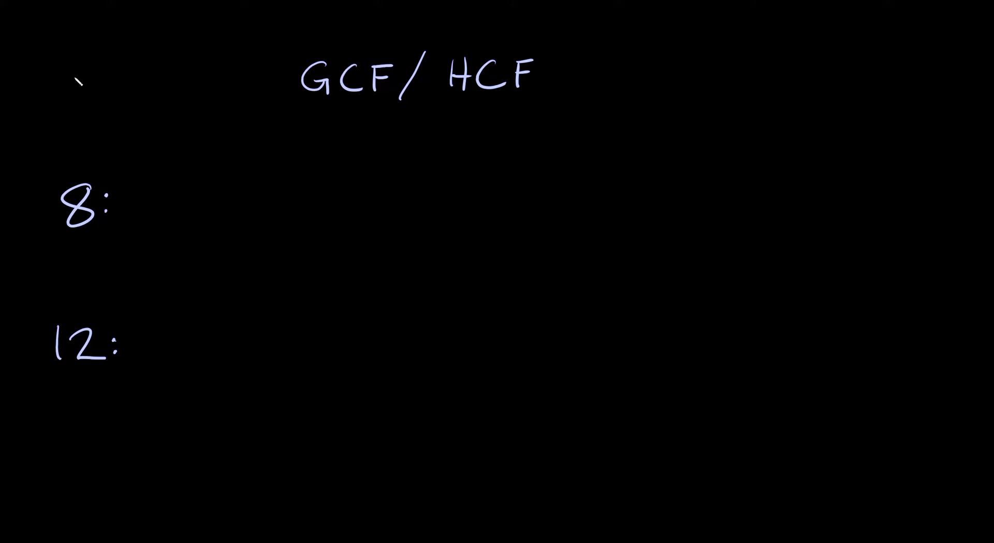
pyautogui.write('1x8')
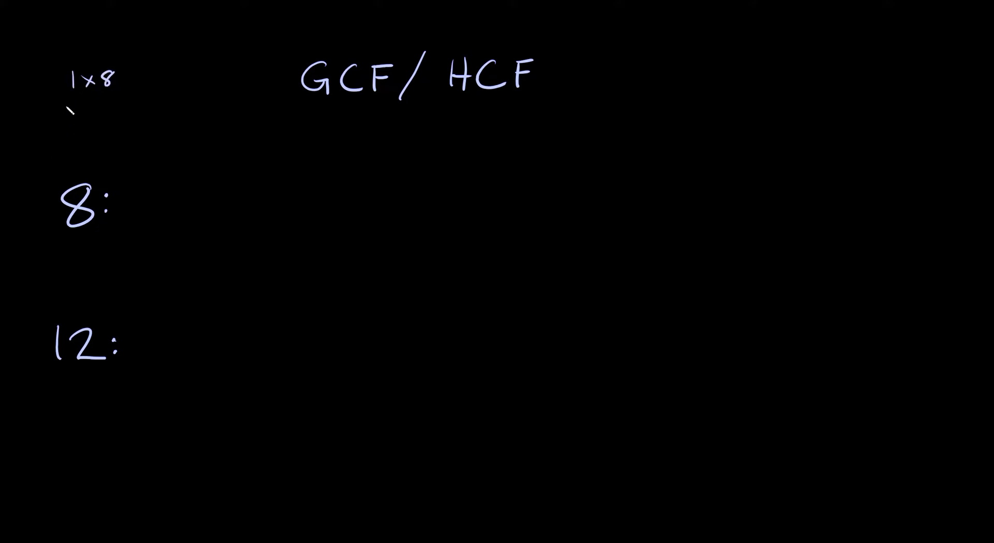
pyautogui.write('2×4')
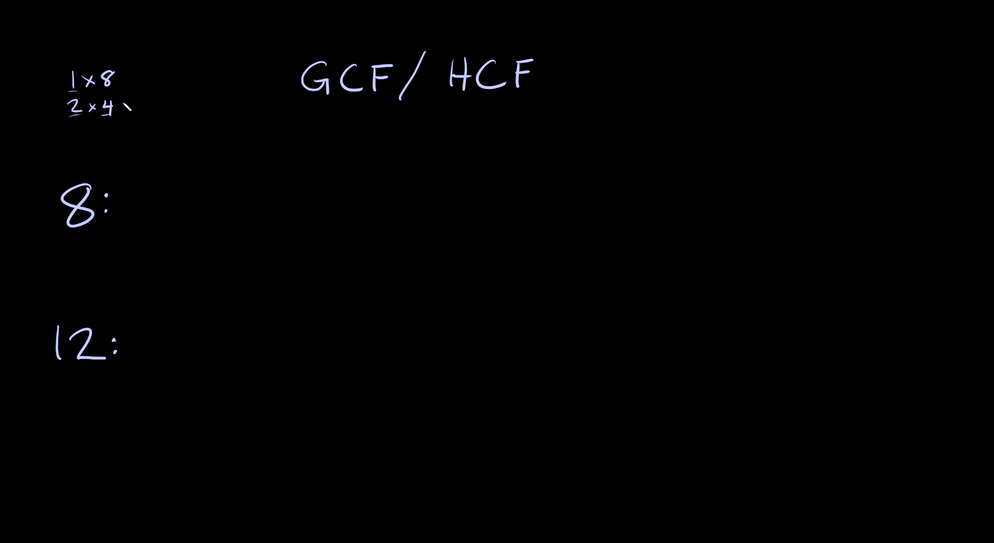
pyautogui.write('1, 2, 4, 8')
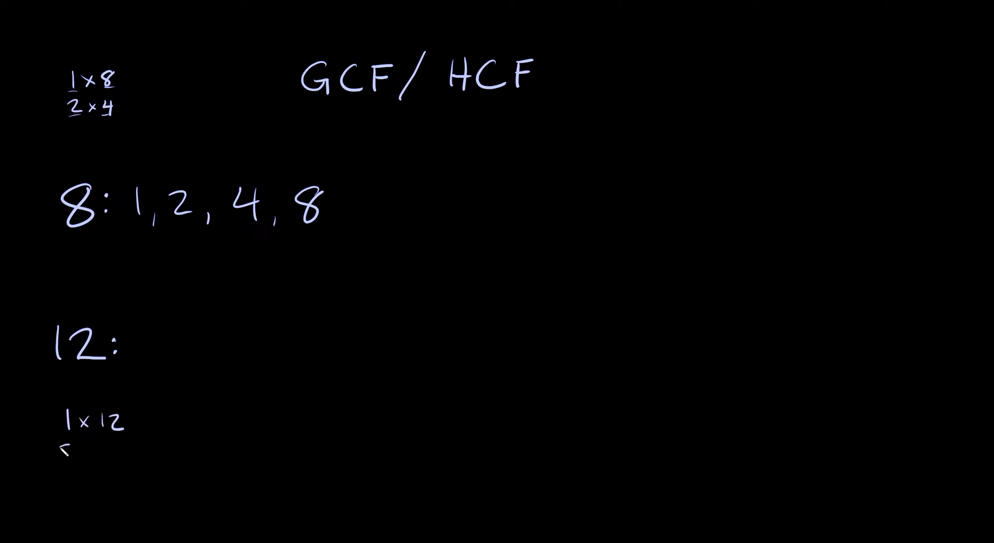
# Finish 8's list with 4 and note 12's factor pairs 2×6 and 3×4
pyautogui.write('2 × 6')
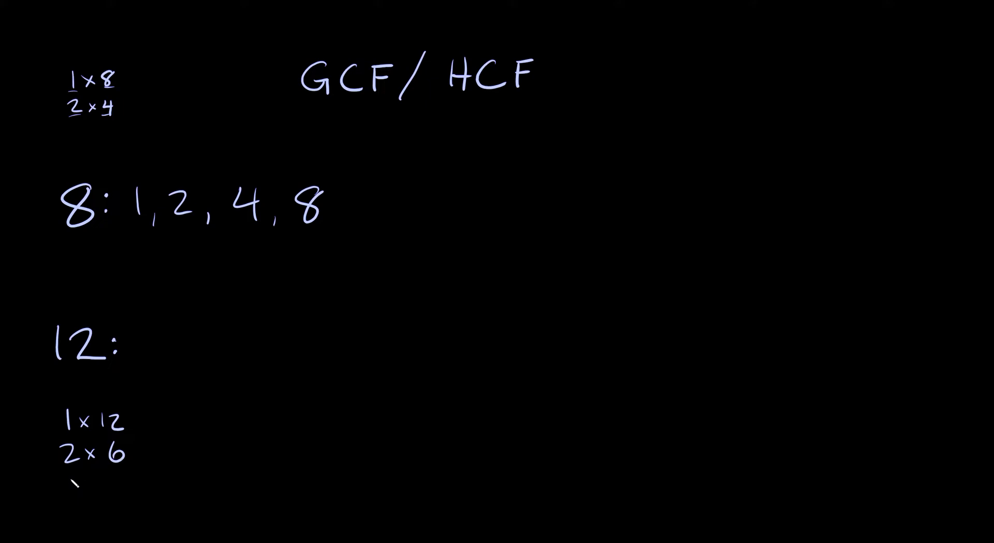
pyautogui.write('3 x 4')
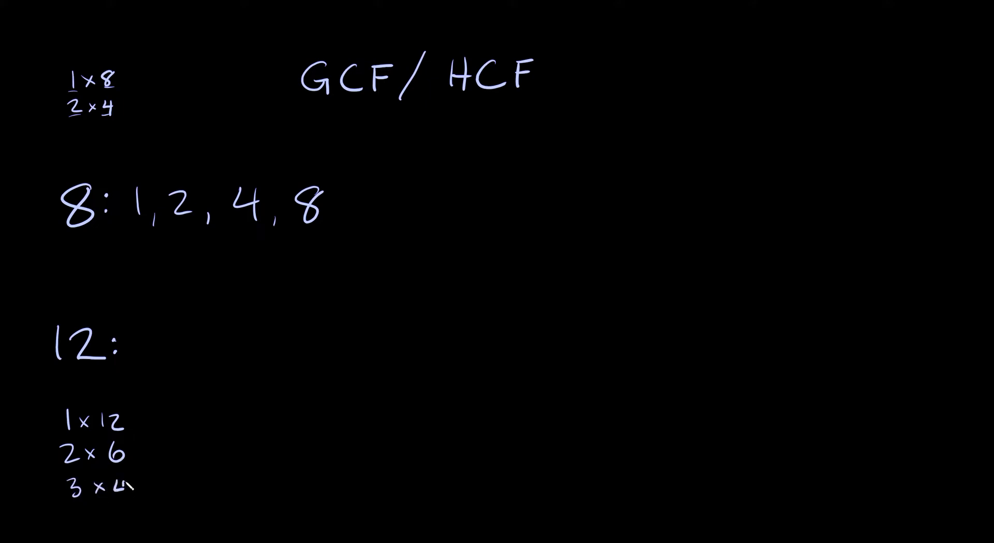
pyautogui.write('4')
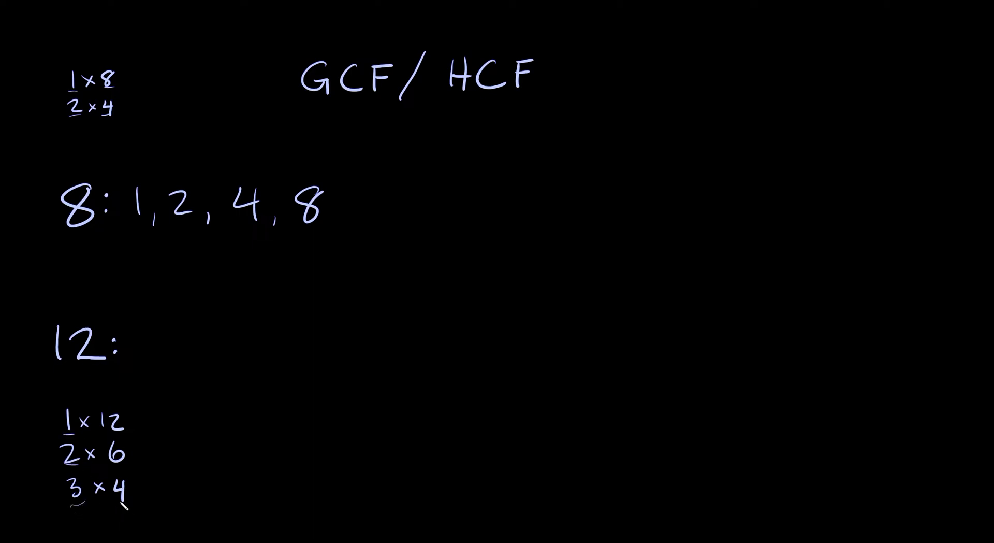
# Write 12's factor list 1, 2, 3, 4, 6, 12 after the 12: label
pyautogui.write('1,')
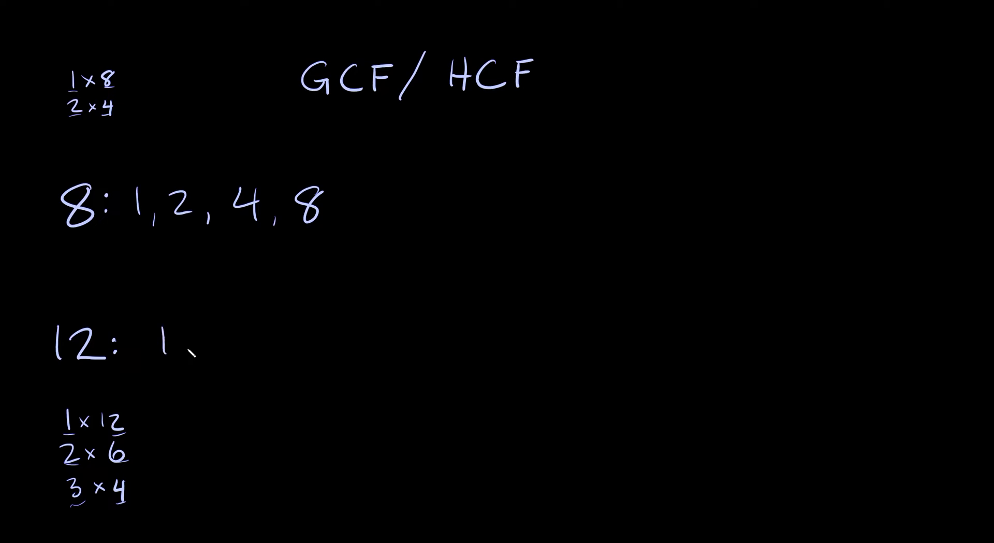
pyautogui.write('2, 3, 4, 6')
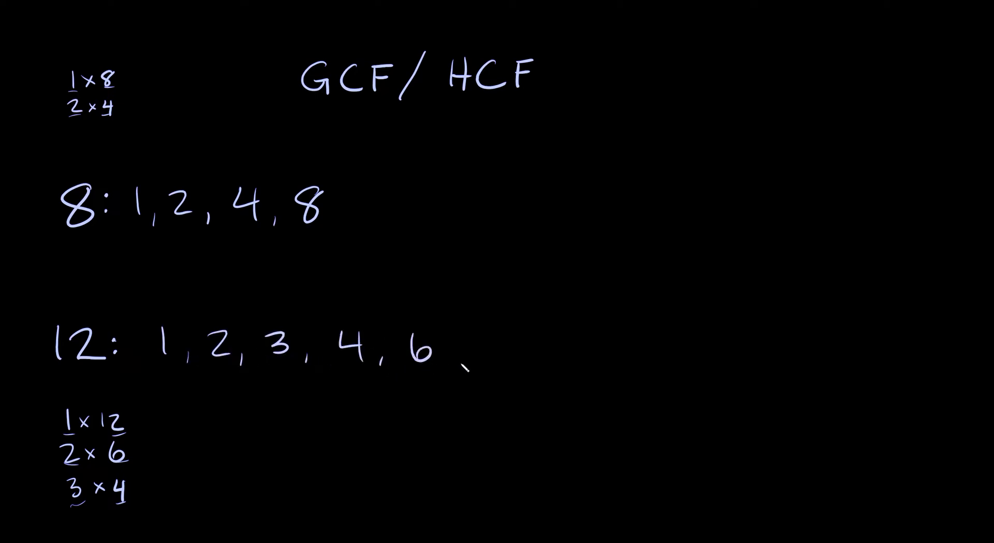
pyautogui.write('12')
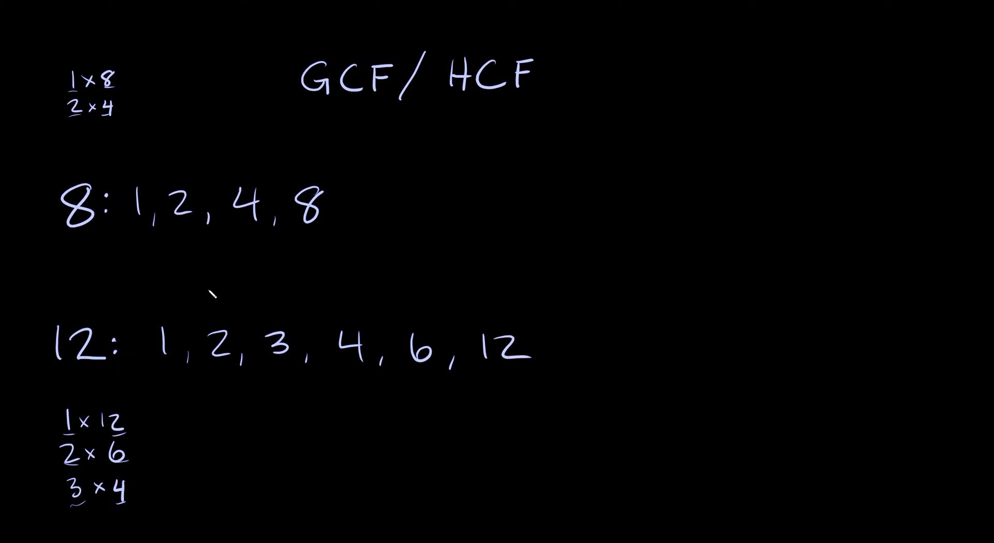
# Circle the shared 2s and 4s in red and write GCF = 4 on the right
pyautogui.moveTo(184, 185); pyautogui.dragTo(191, 228)
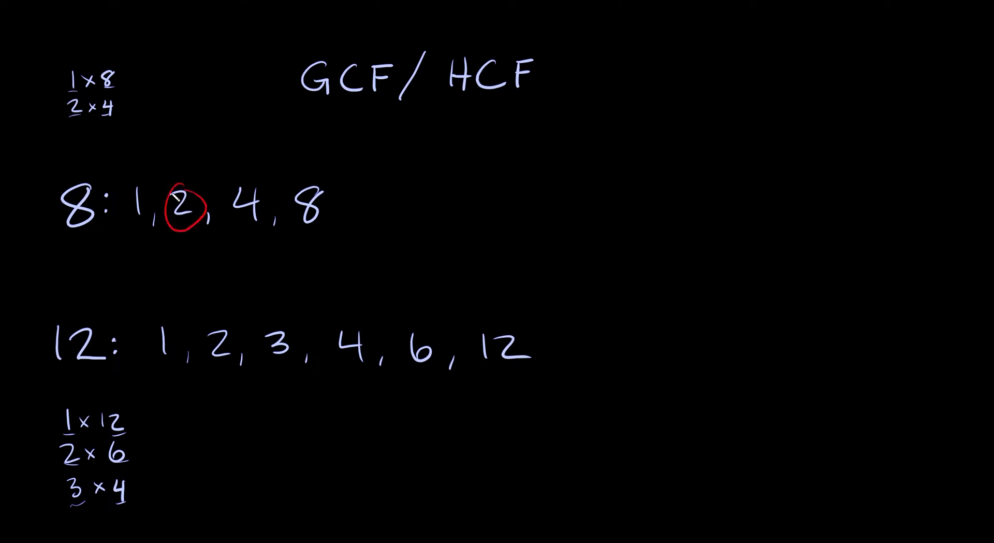
pyautogui.moveTo(203, 329); pyautogui.dragTo(224, 374)
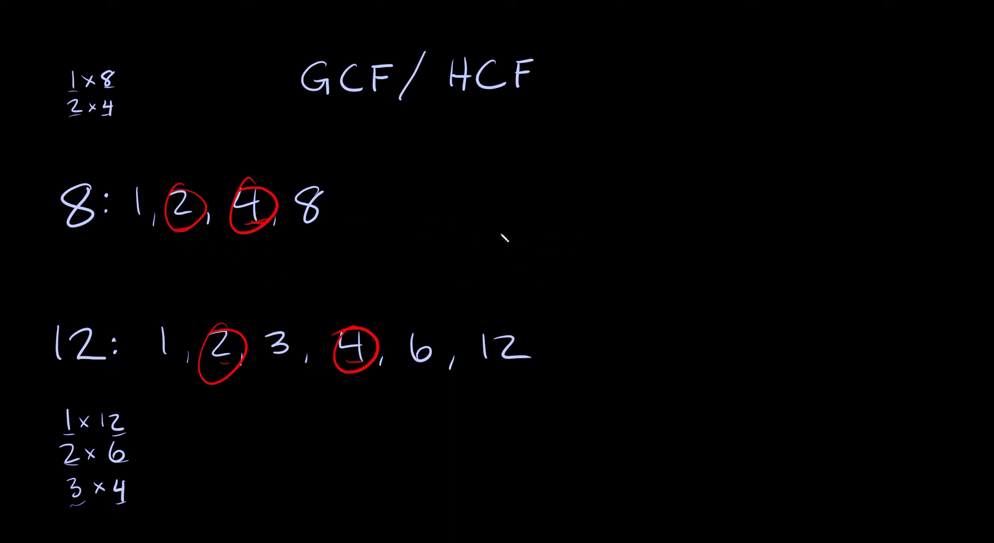
pyautogui.write('GCF =')
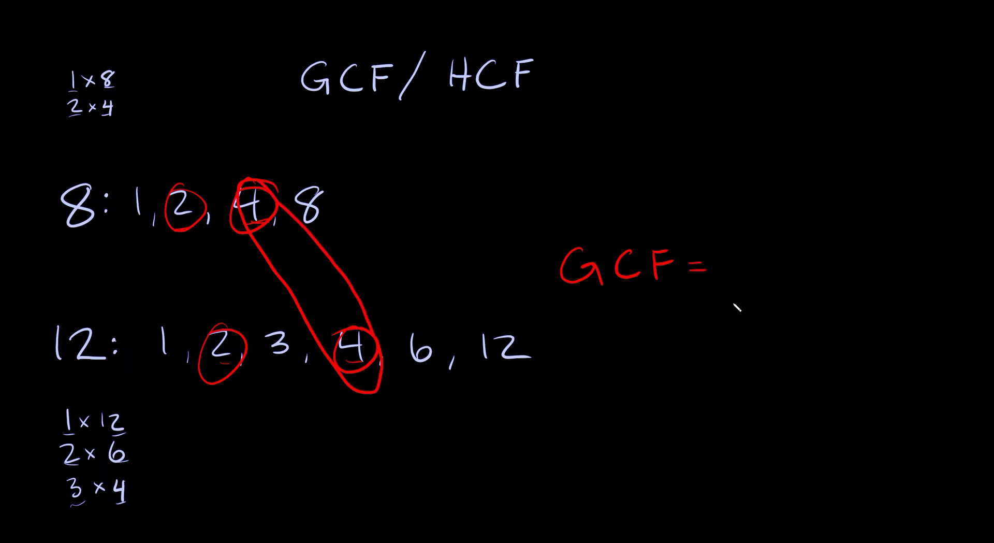
pyautogui.write('4')
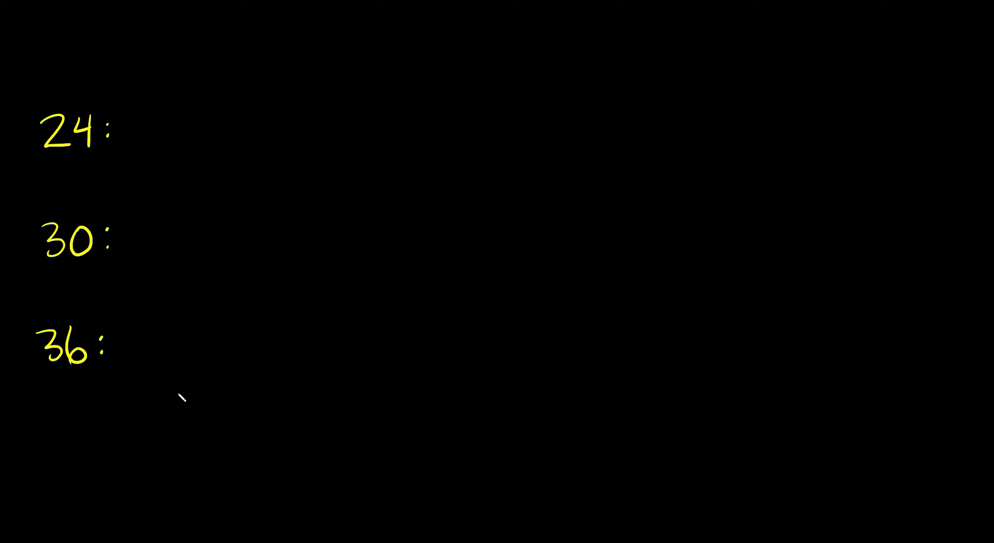
pyautogui.moveTo(215, 370)
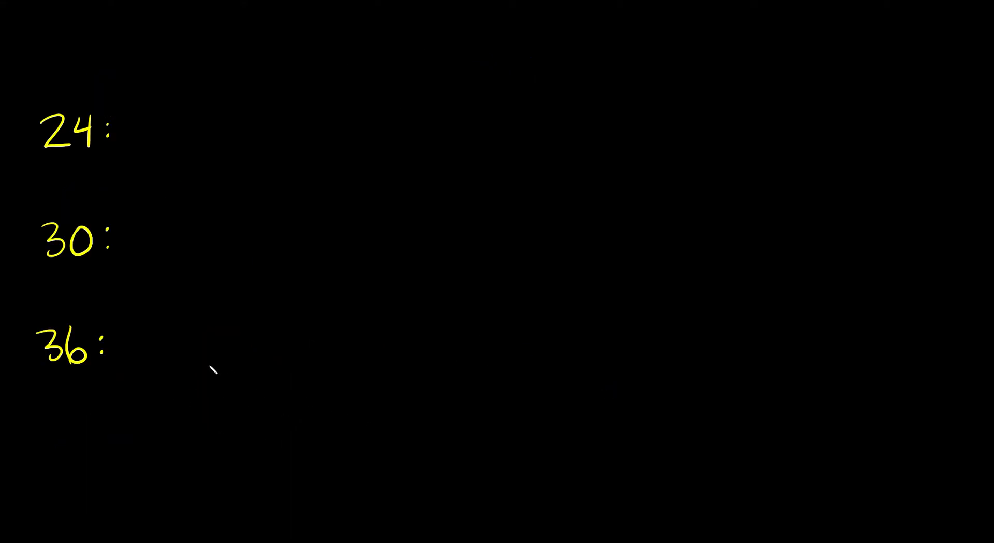
pyautogui.moveTo(117, 61)
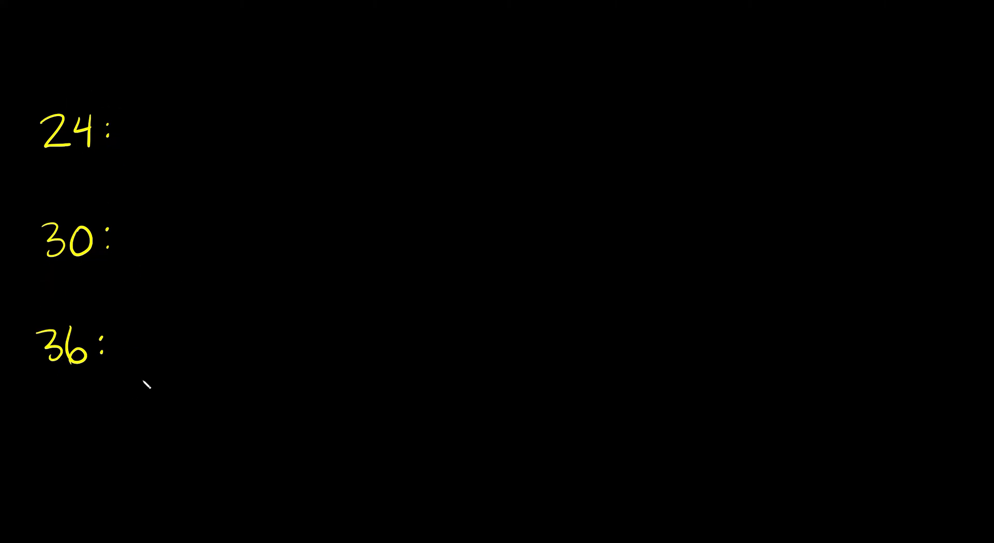
pyautogui.moveTo(462, 143)
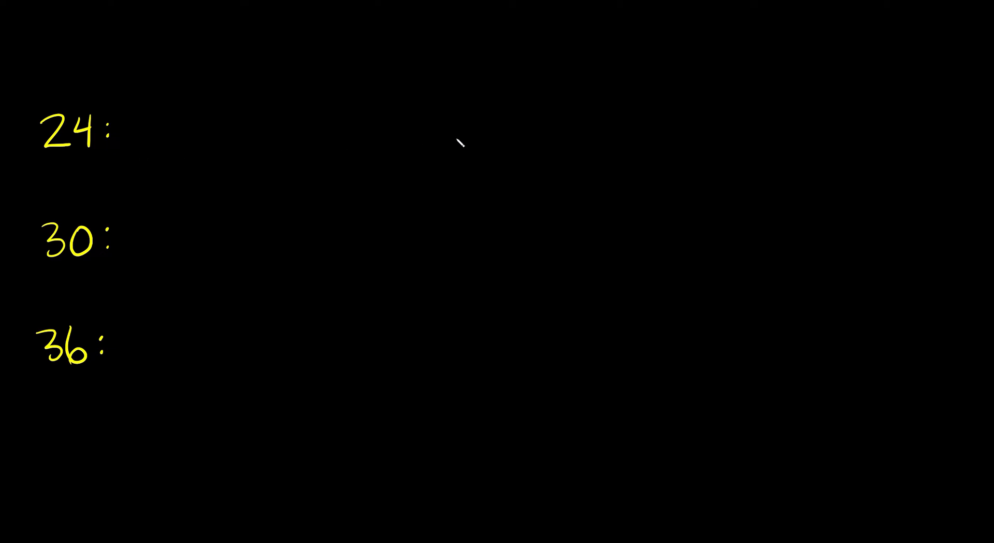
pyautogui.moveTo(472, 111)
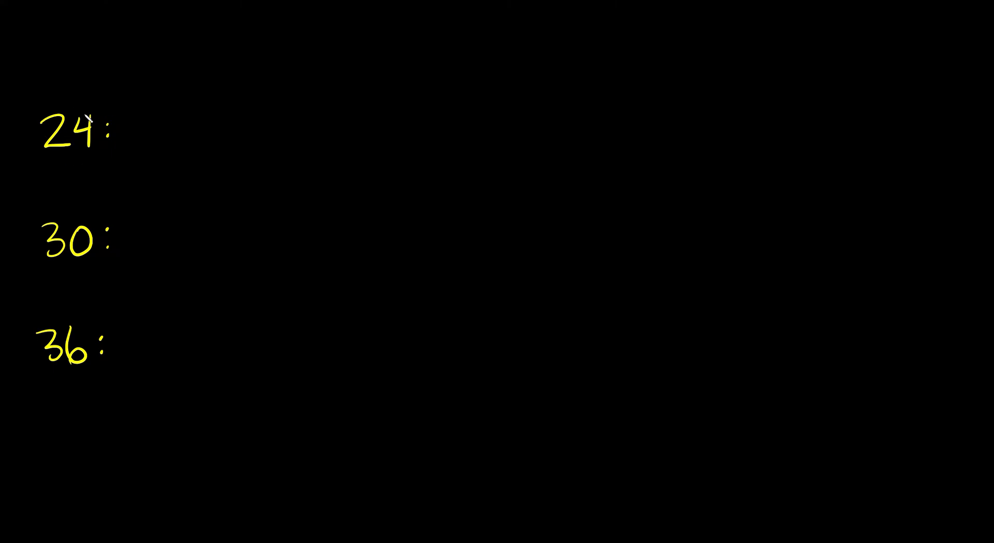
pyautogui.moveTo(765, 92)
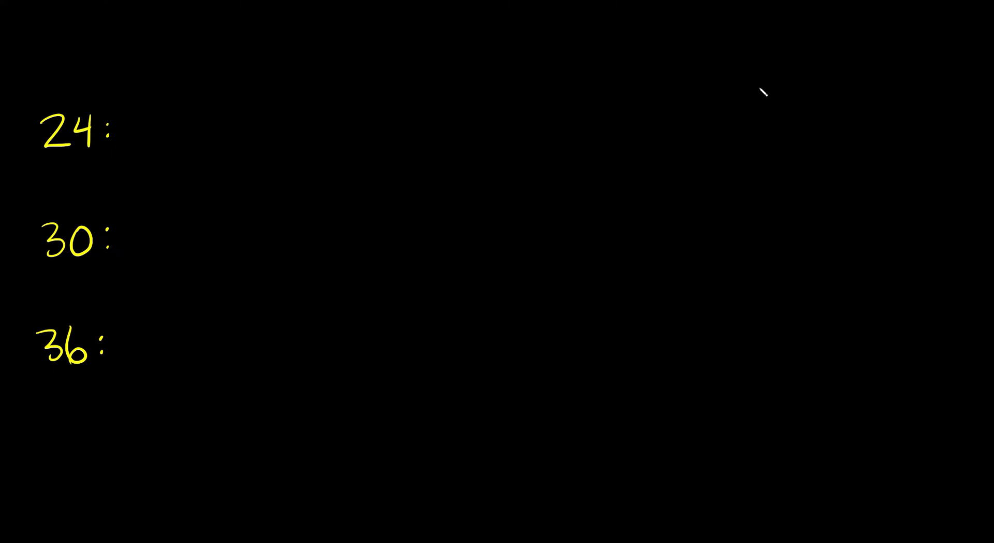
pyautogui.moveTo(806, 66)
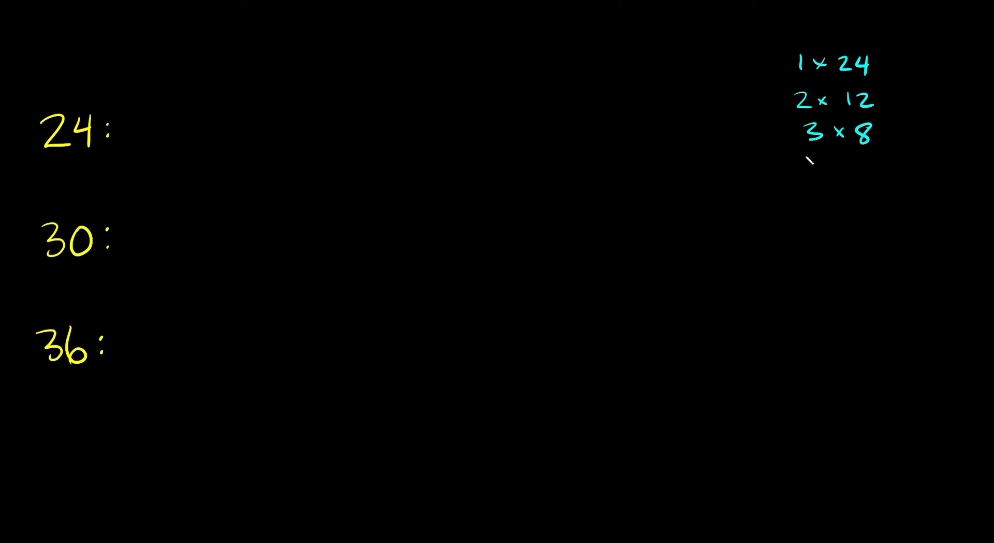
# Finish 24's factor pairs with 4×6 in cyan
pyautogui.write('4 x')
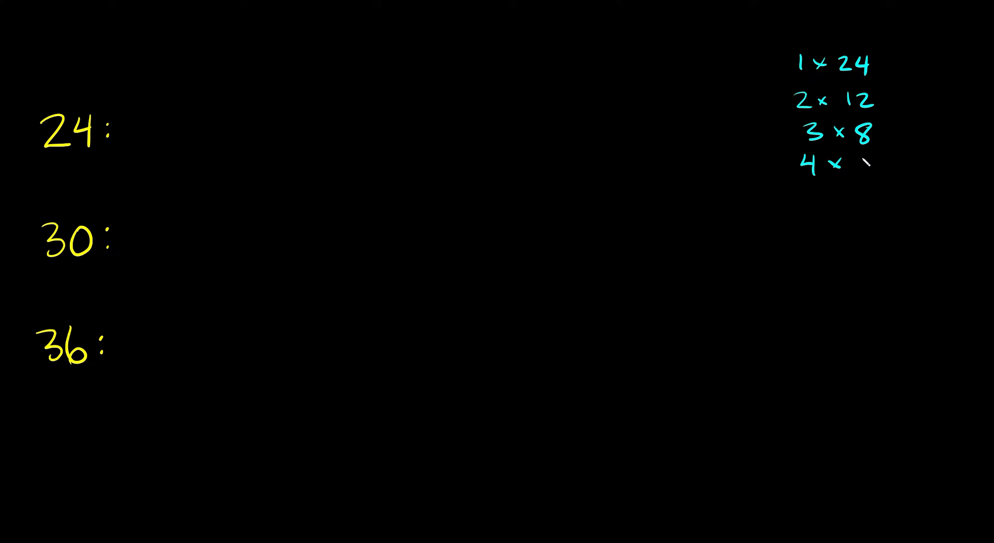
pyautogui.write('6')
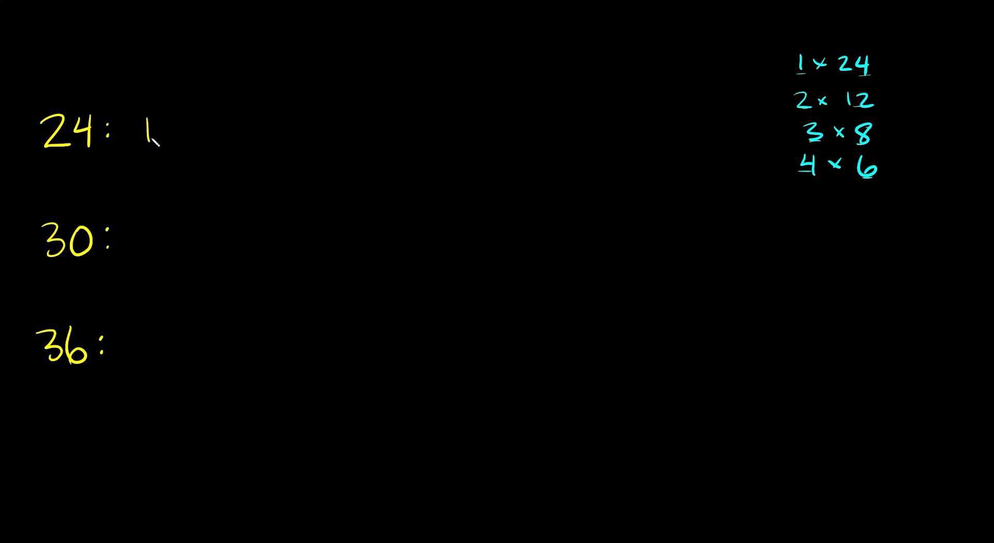
# Write 24's factors 1, 2, 3, 4, 6, 8, 12, 24 in yellow
pyautogui.write(',2,3,4,')
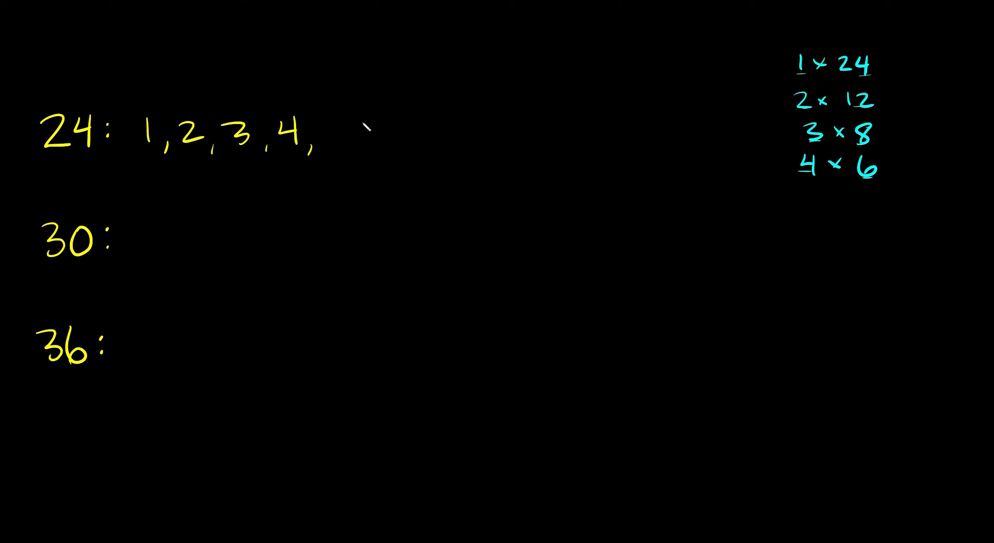
pyautogui.write('6, 8,')
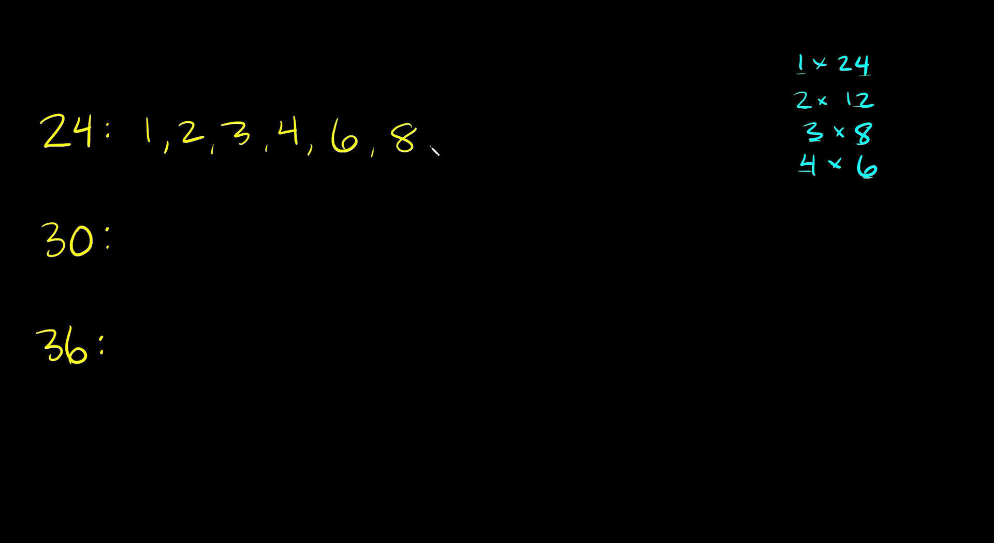
pyautogui.write('12,24')
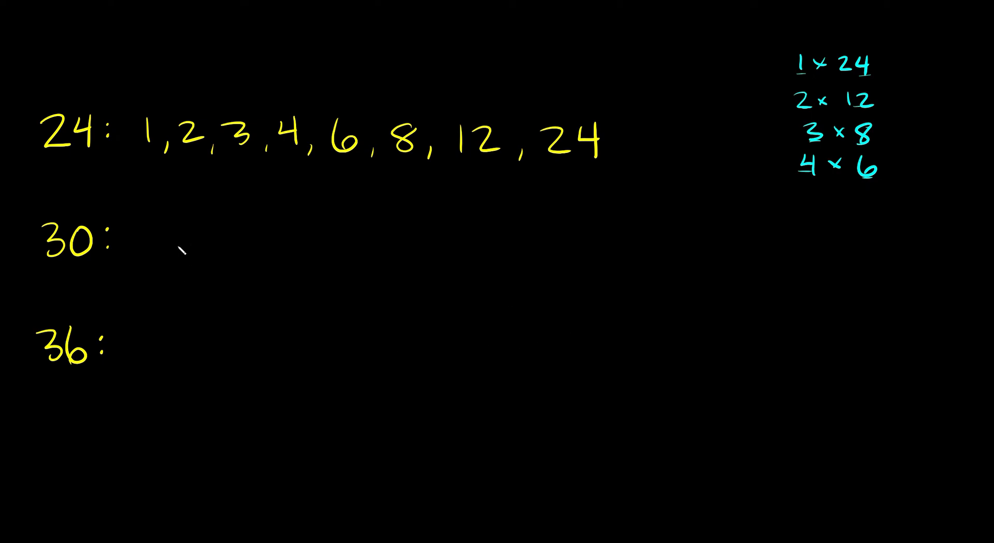
pyautogui.moveTo(430, 250)
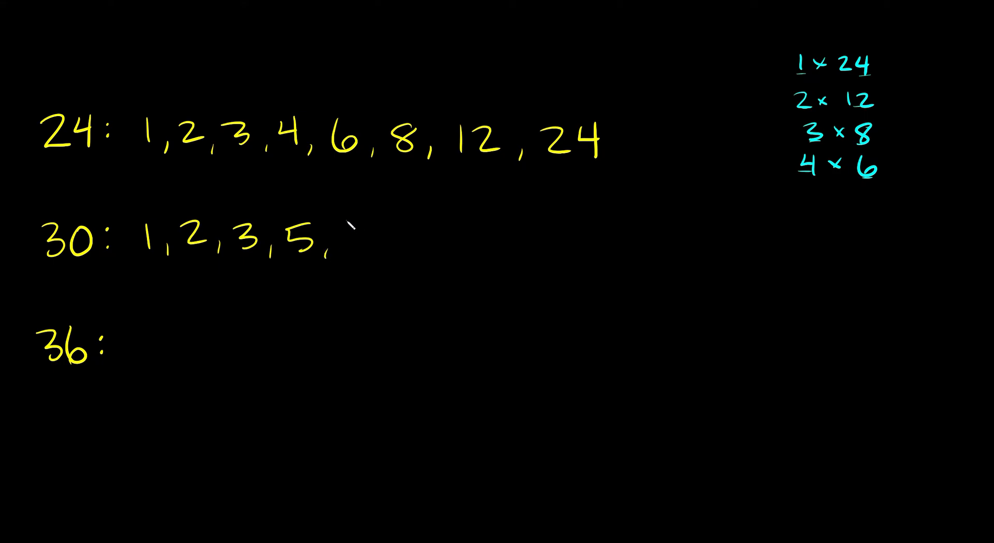
# Write 30's factors ending 6, 10, 15, 30 after the 30: label
pyautogui.write('6, 10,')
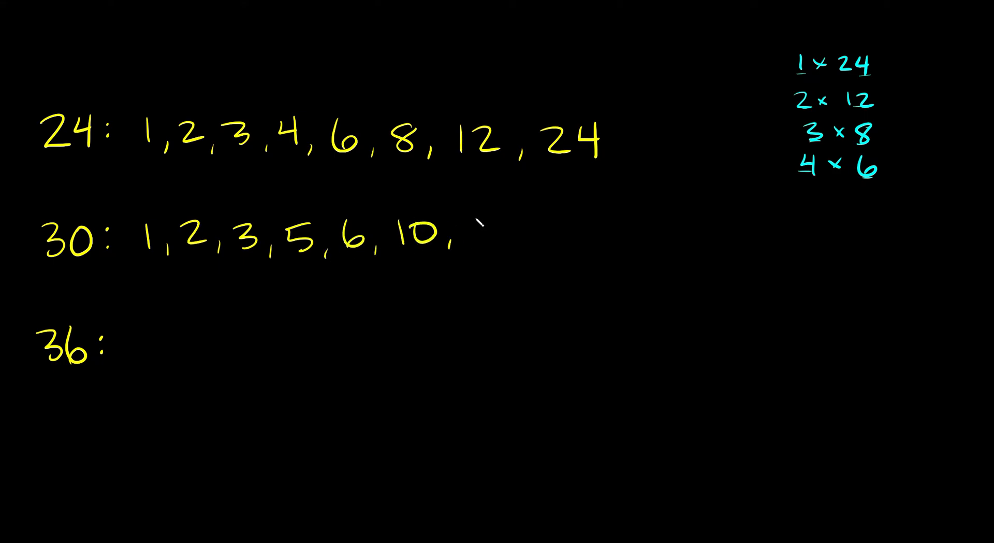
pyautogui.write('15, 3')
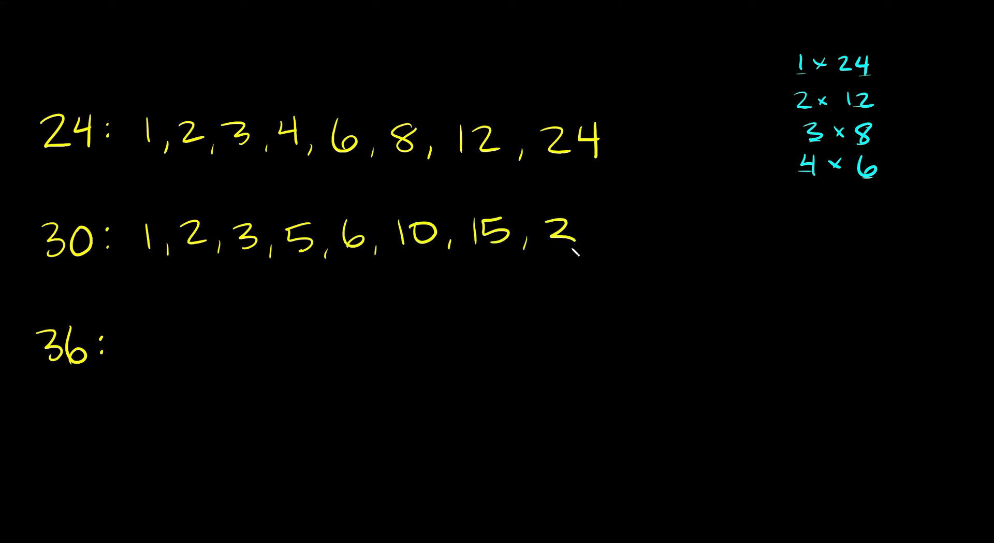
pyautogui.write('30')
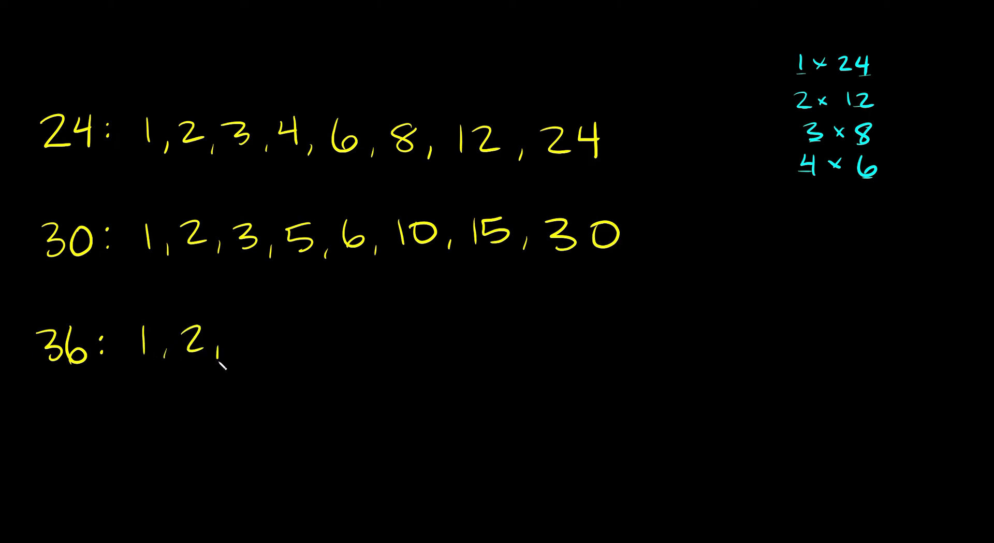
# Write 36's factors including 3, 4 and 18 after the 36: label
pyautogui.write('3, 4, 6, 9, 12')
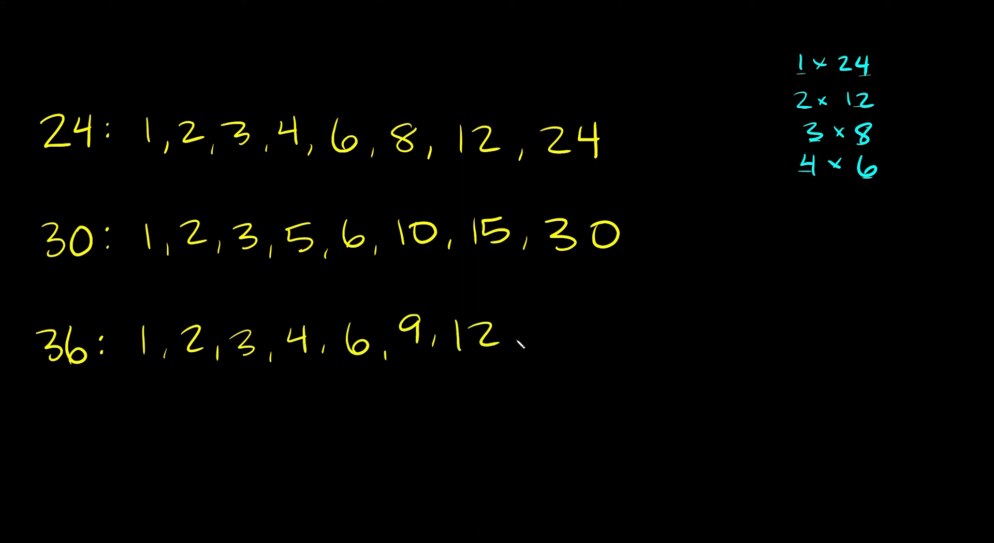
pyautogui.write('18, 36')
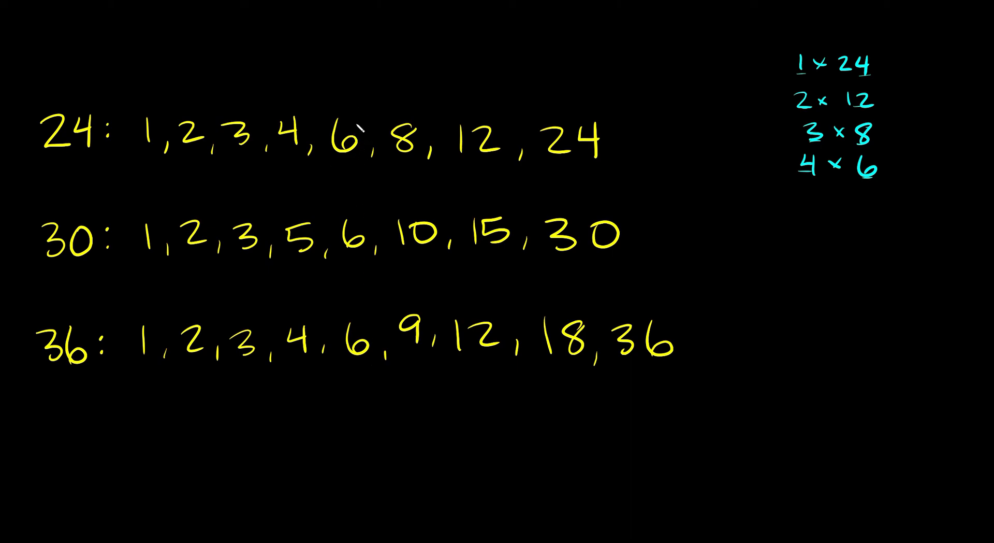
# Draw a tall cyan oval around the 6 shared by all three rows
pyautogui.moveTo(340, 111); pyautogui.dragTo(346, 374)
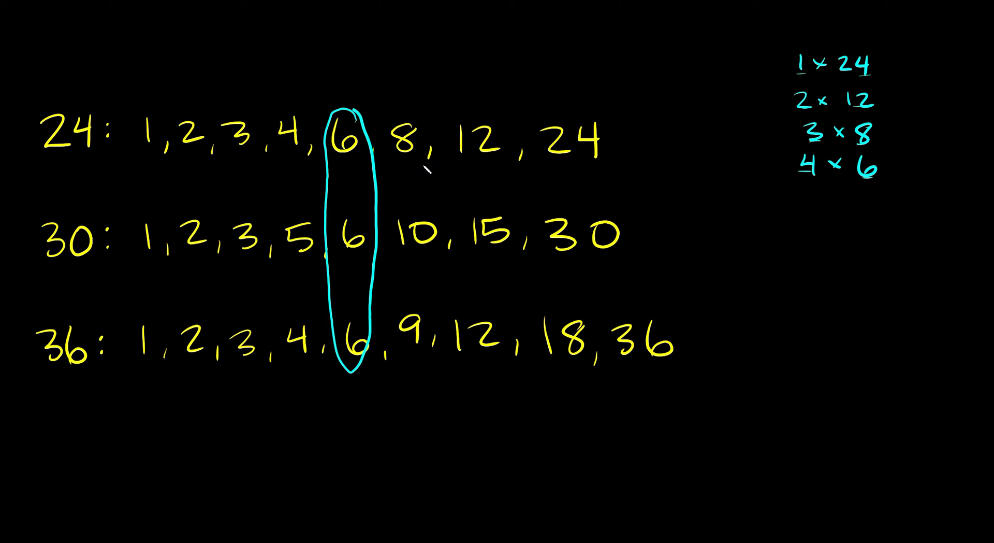
pyautogui.moveTo(427, 273)
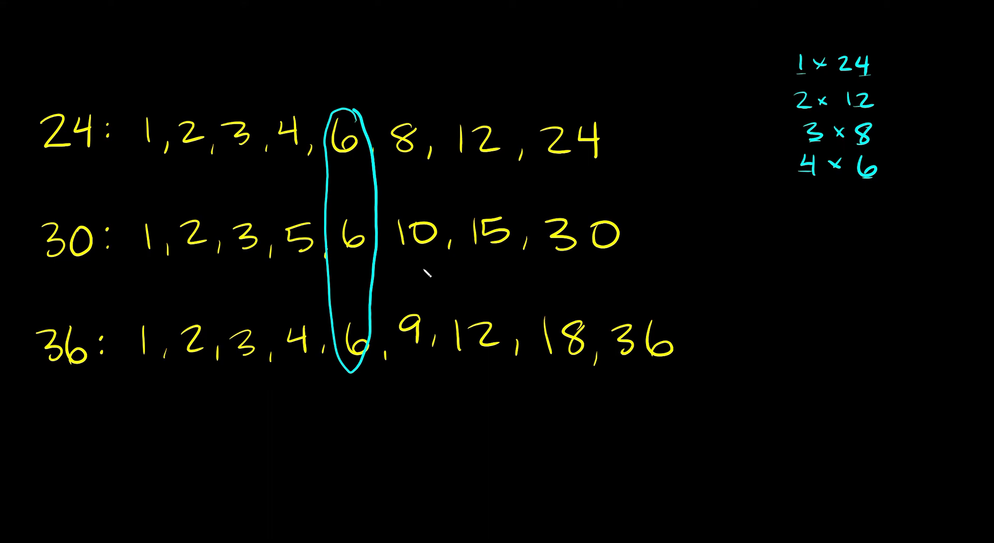